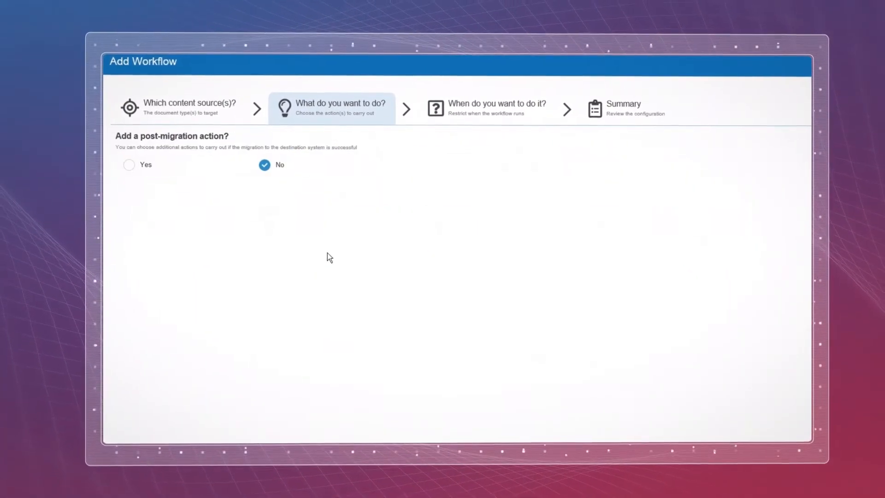
{"action": "left_click", "coordinate": [129, 164]}
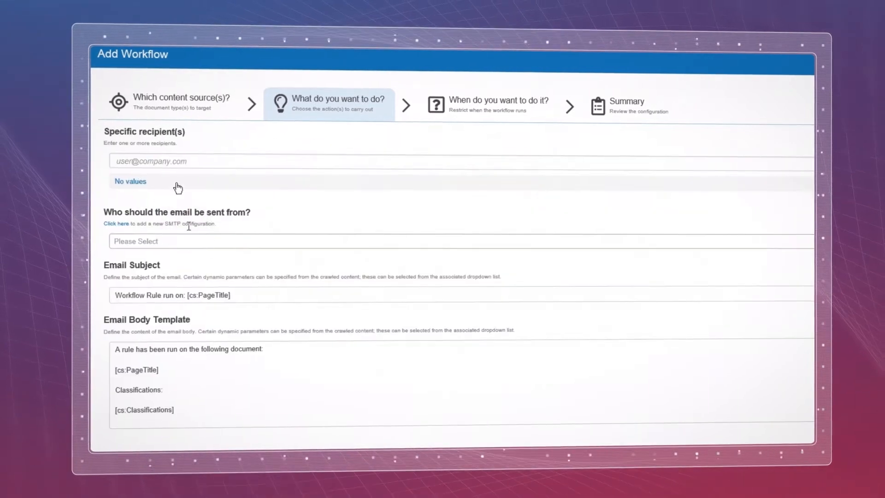
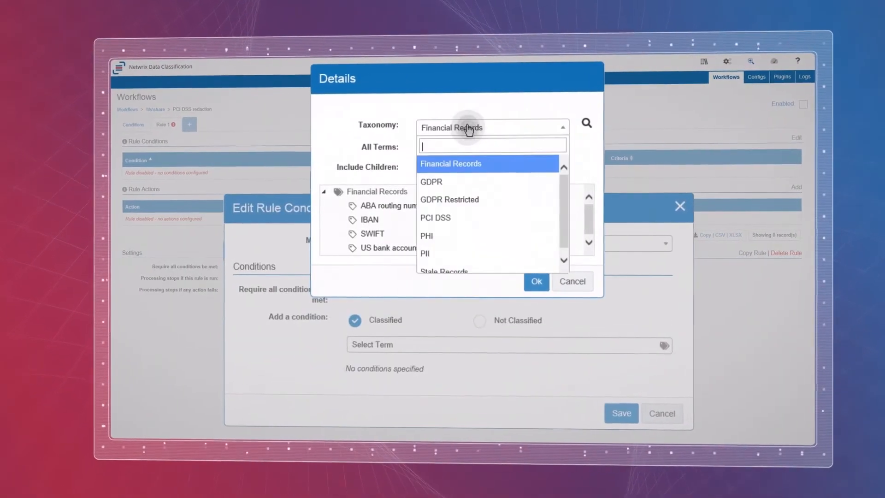
Step: Set the Classified condition to all PCI DSS terms, save the rule, and view incomplete_payment.txt properties
{"action": "left_click", "coordinate": [435, 218]}
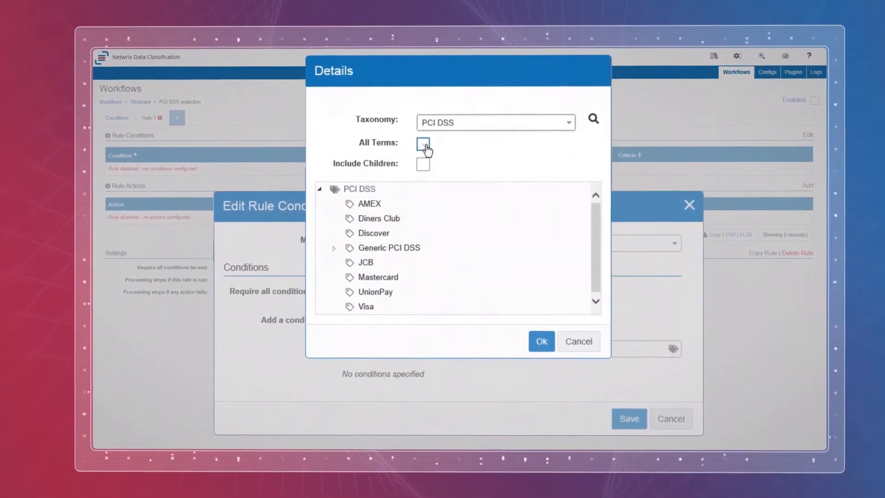
{"action": "left_click", "coordinate": [540, 341]}
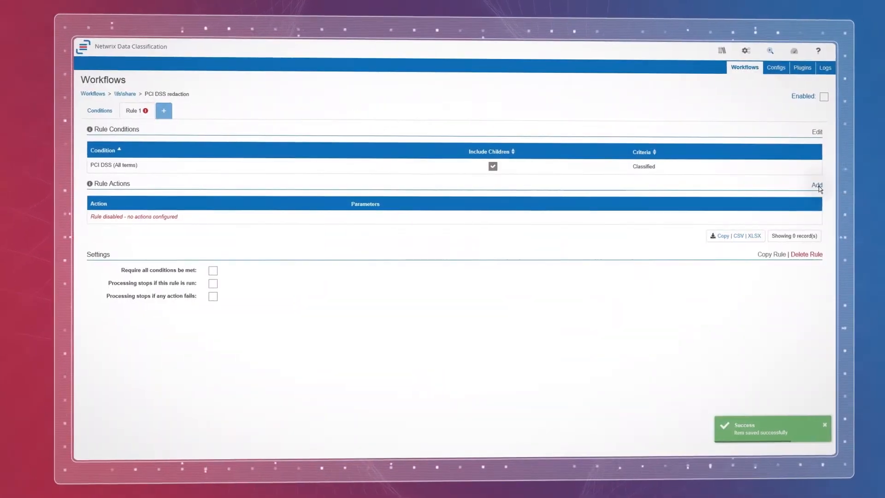
{"action": "left_click", "coordinate": [816, 186]}
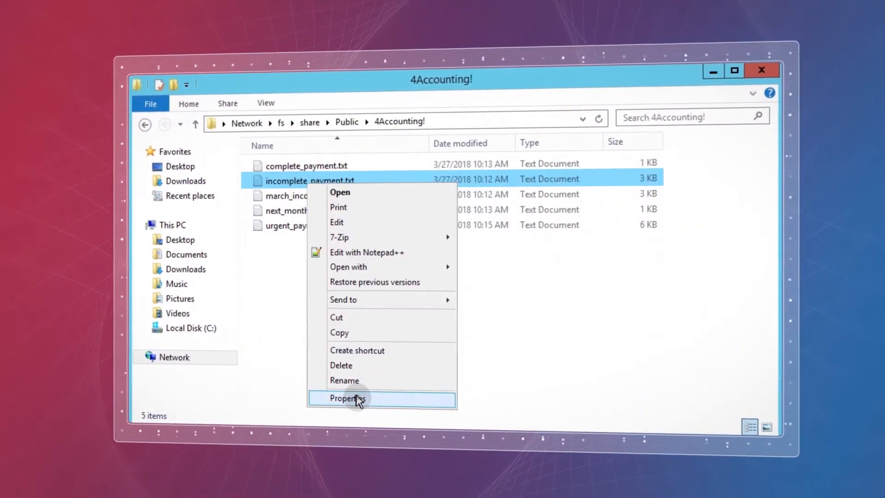
{"action": "left_click", "coordinate": [349, 398]}
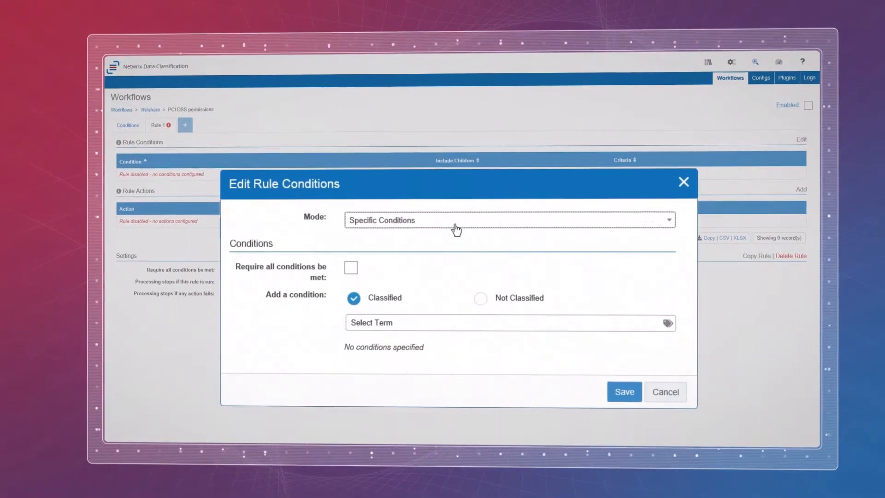
Step: Set the permissions rule's condition to PCI DSS with All Terms and confirm it
{"action": "left_click", "coordinate": [667, 322]}
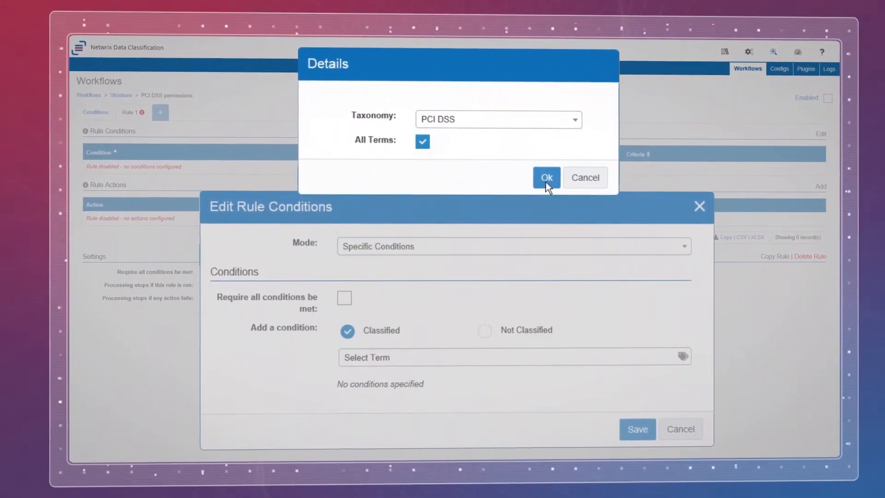
{"action": "left_click", "coordinate": [545, 177]}
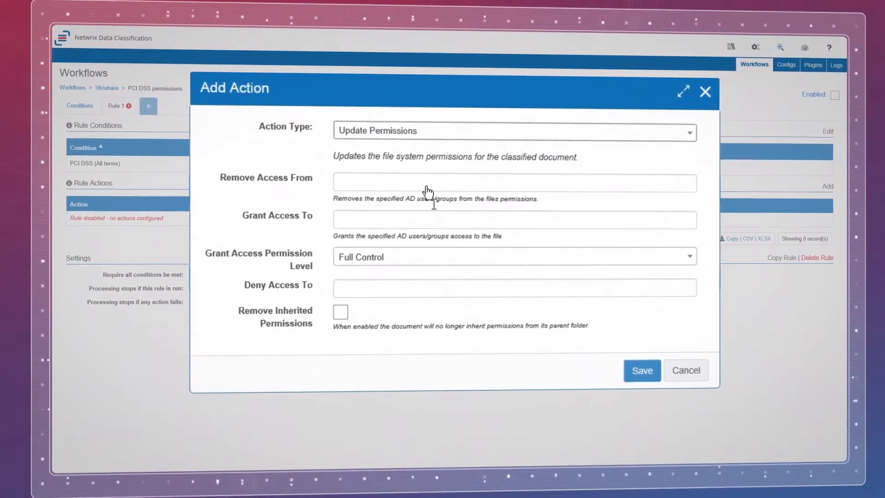